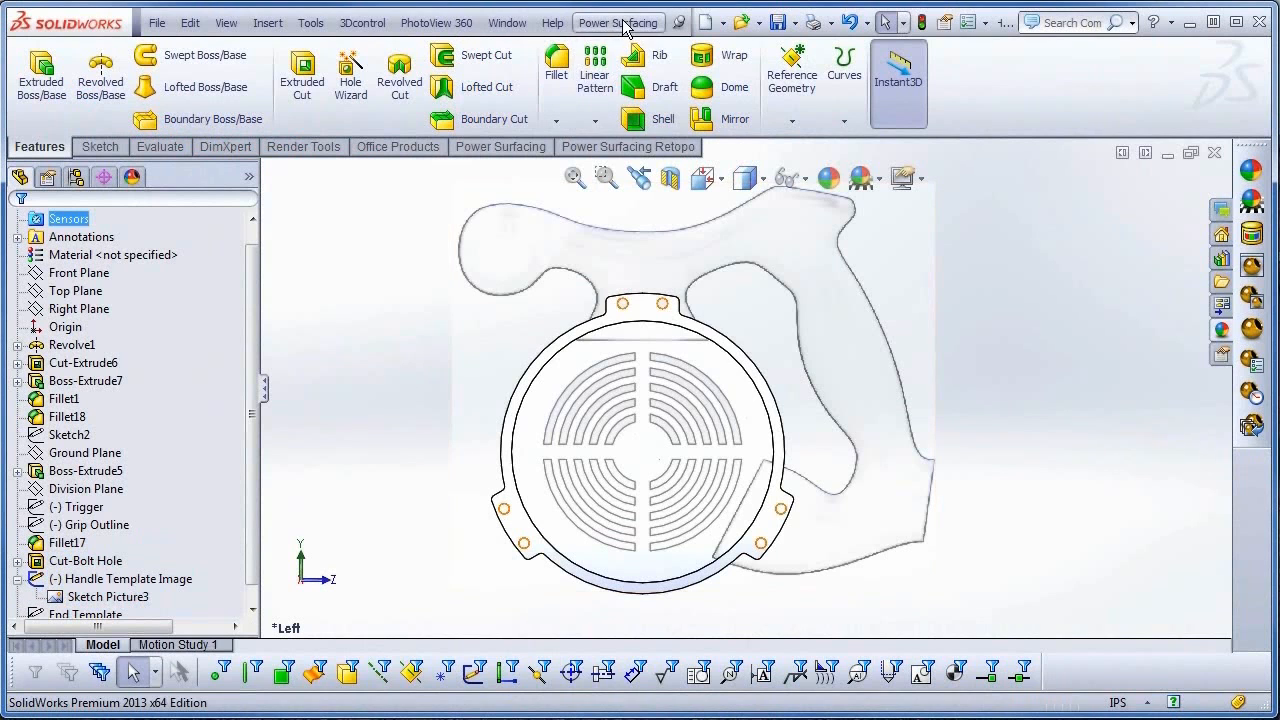
Step: Enable 'Show SolidWorks bodies while editing a Sub-D' in Power Surfacing Options and close the dialog
click(616, 22)
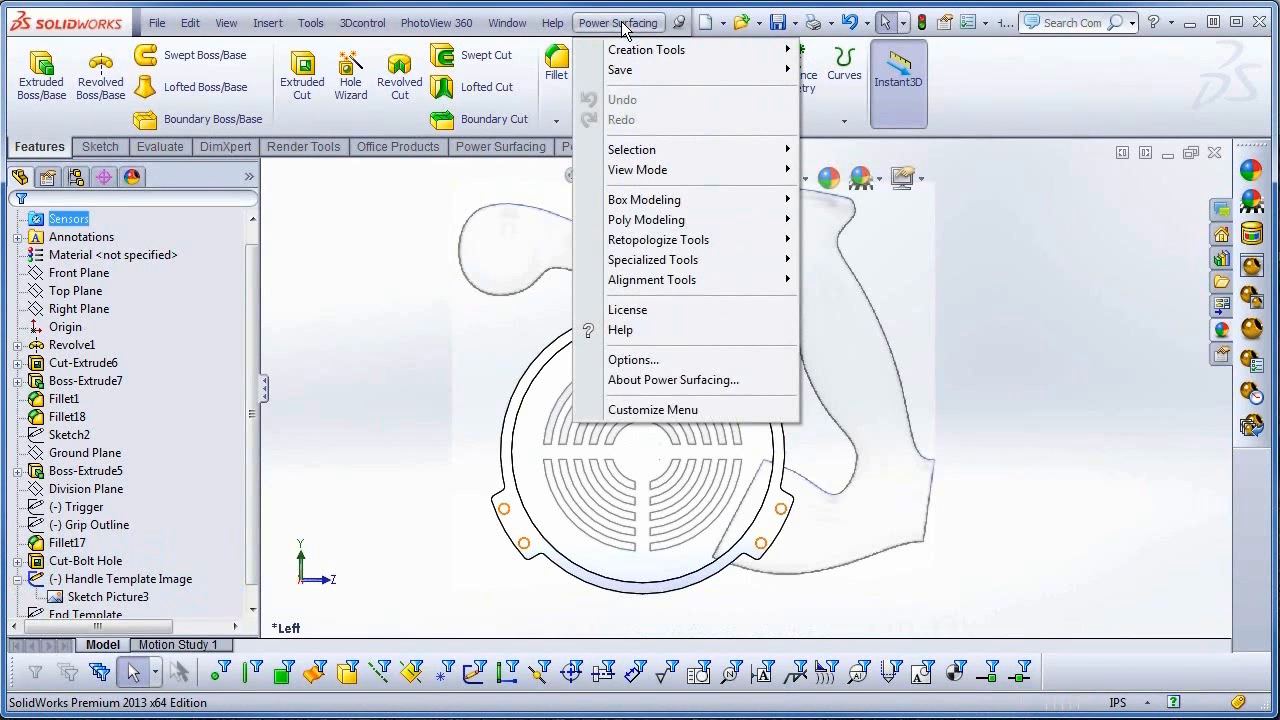
click(632, 360)
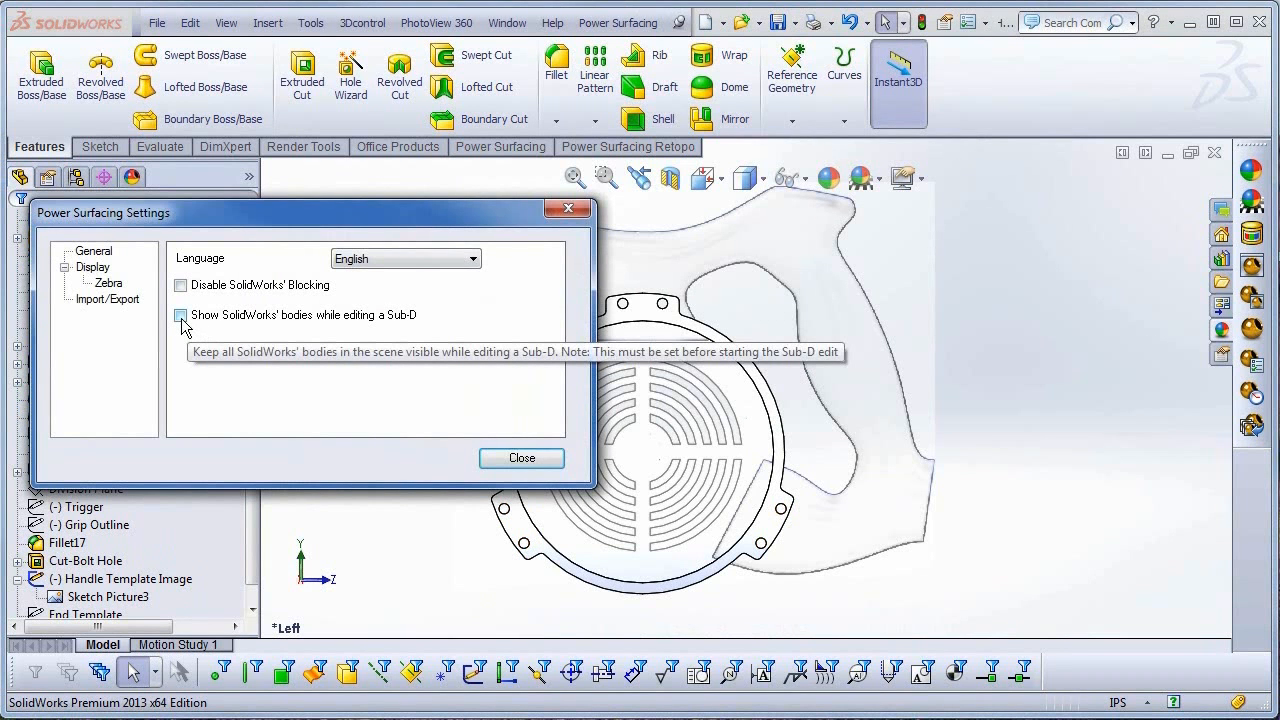
click(180, 316)
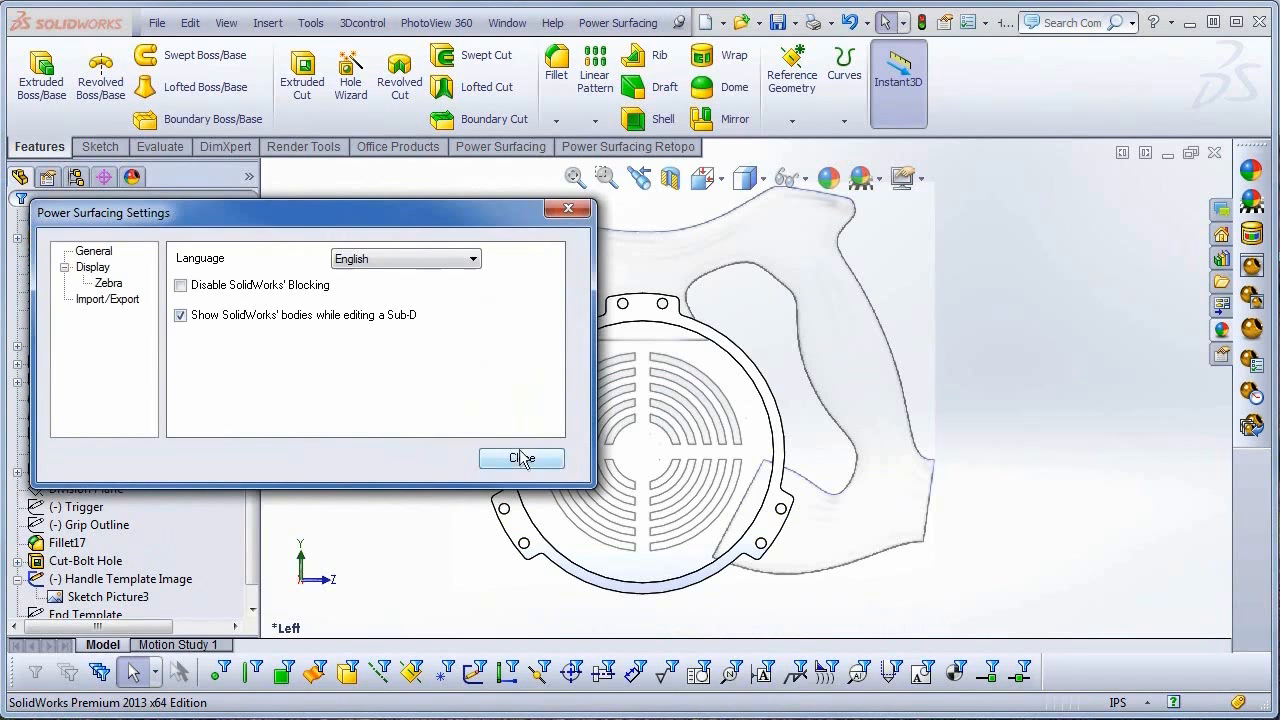
click(520, 458)
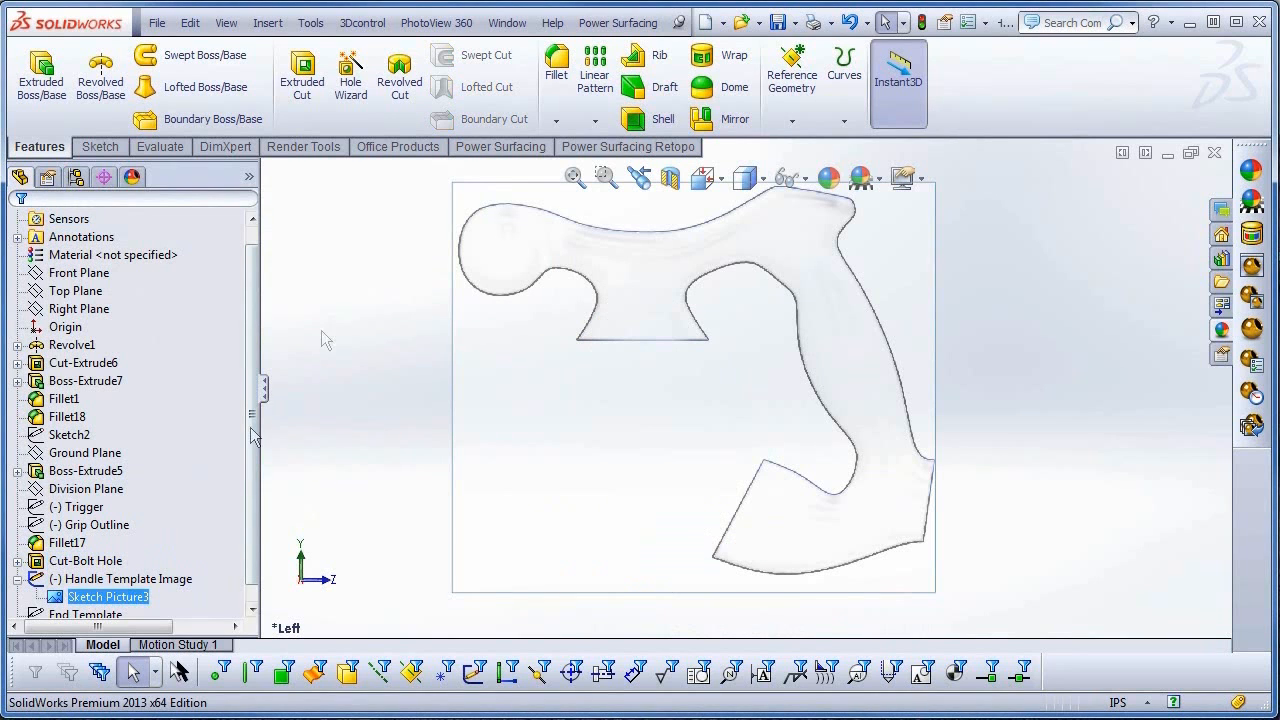
Step: Create a Sub-D box body and place it over the grip top of the template
click(500, 146)
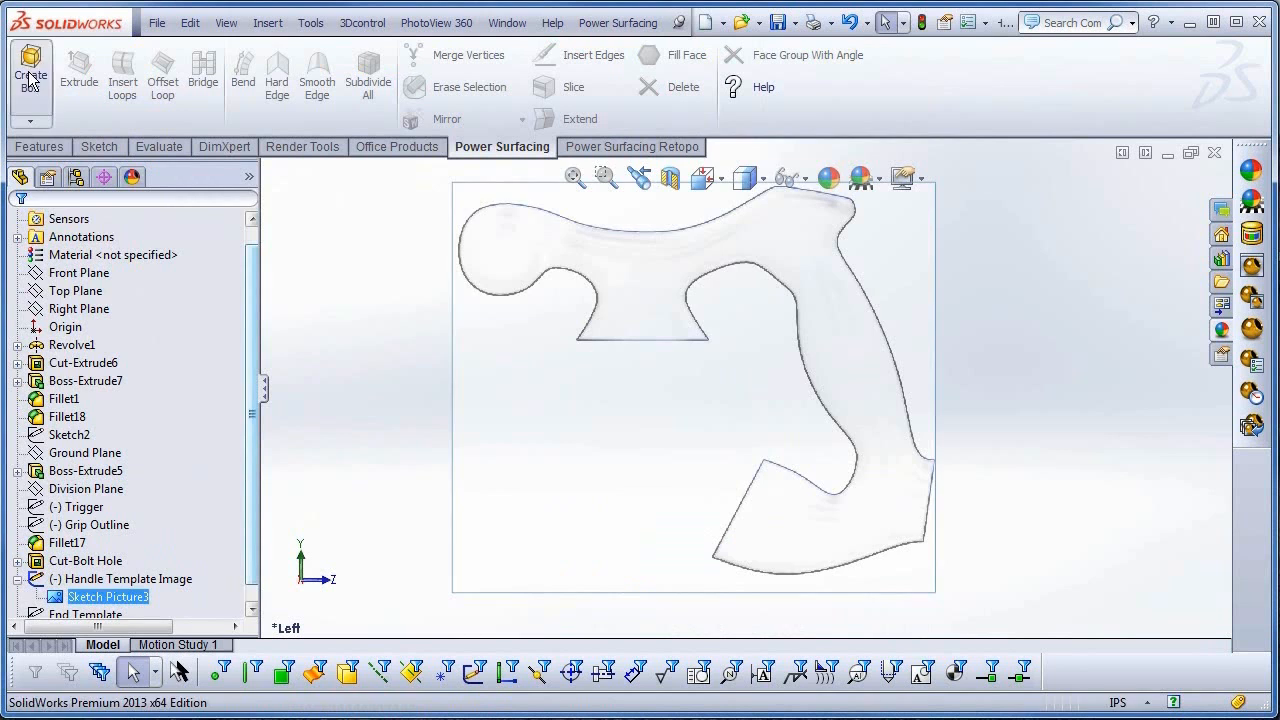
click(30, 70)
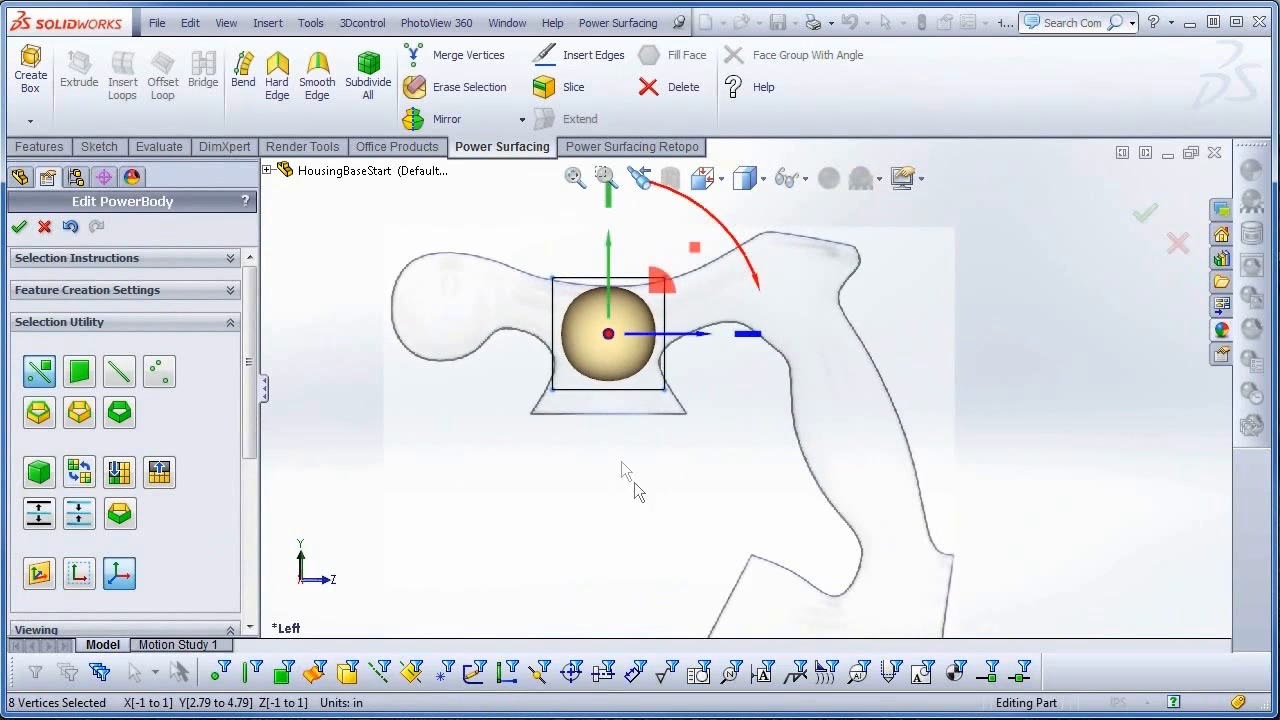
click(122, 76)
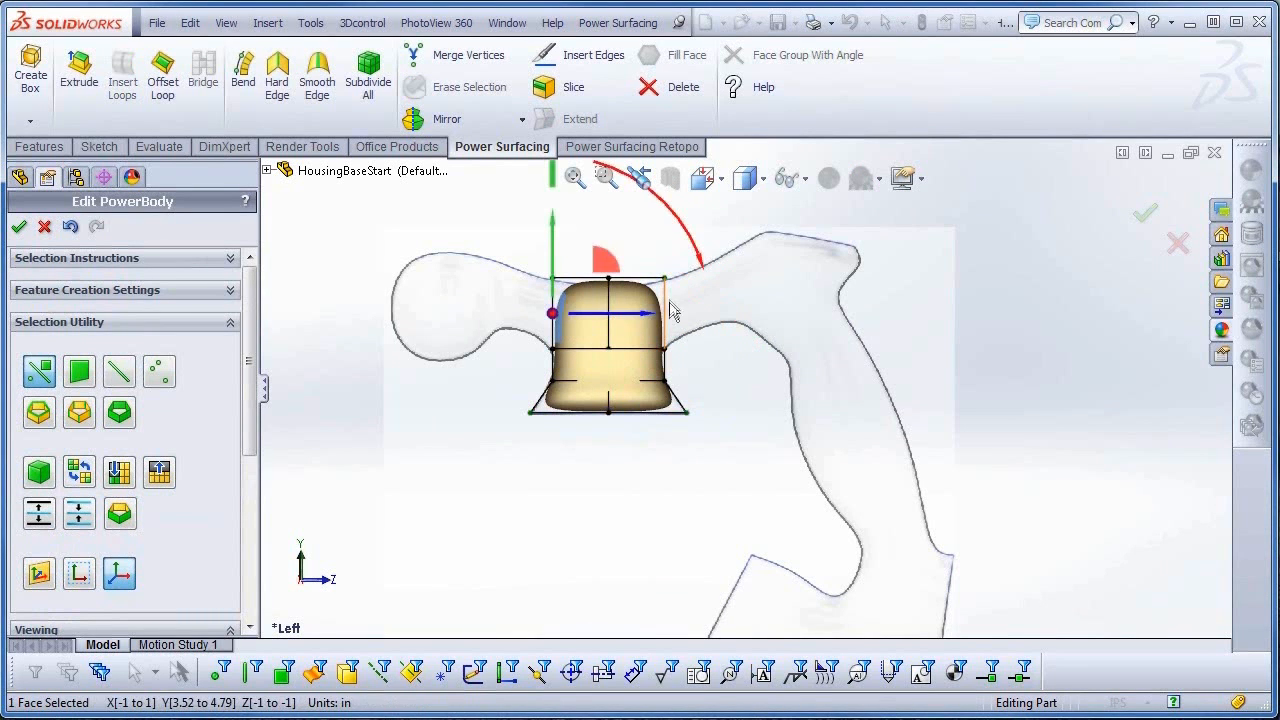
Step: Extrude the end face repeatedly along the grip outline to form the curved handle tube
click(664, 300)
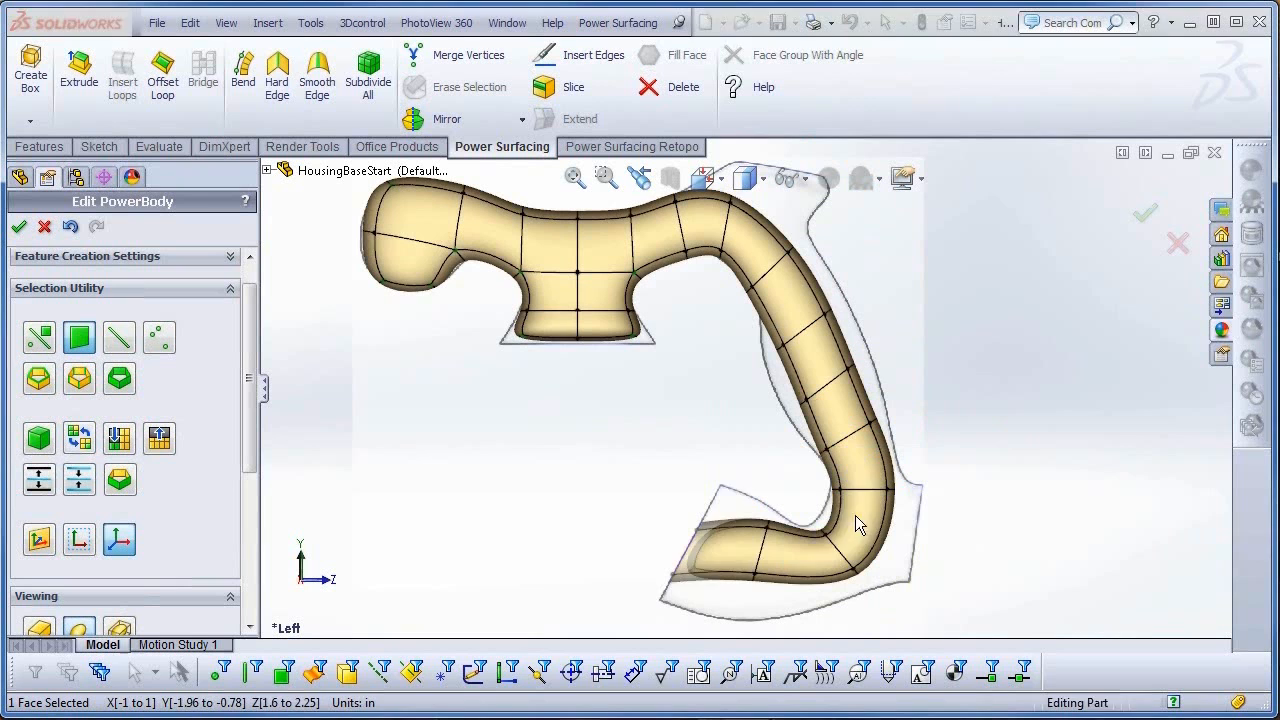
Step: Move the lower-end vertices to flare the foot and tilt its end face to the template
click(736, 504)
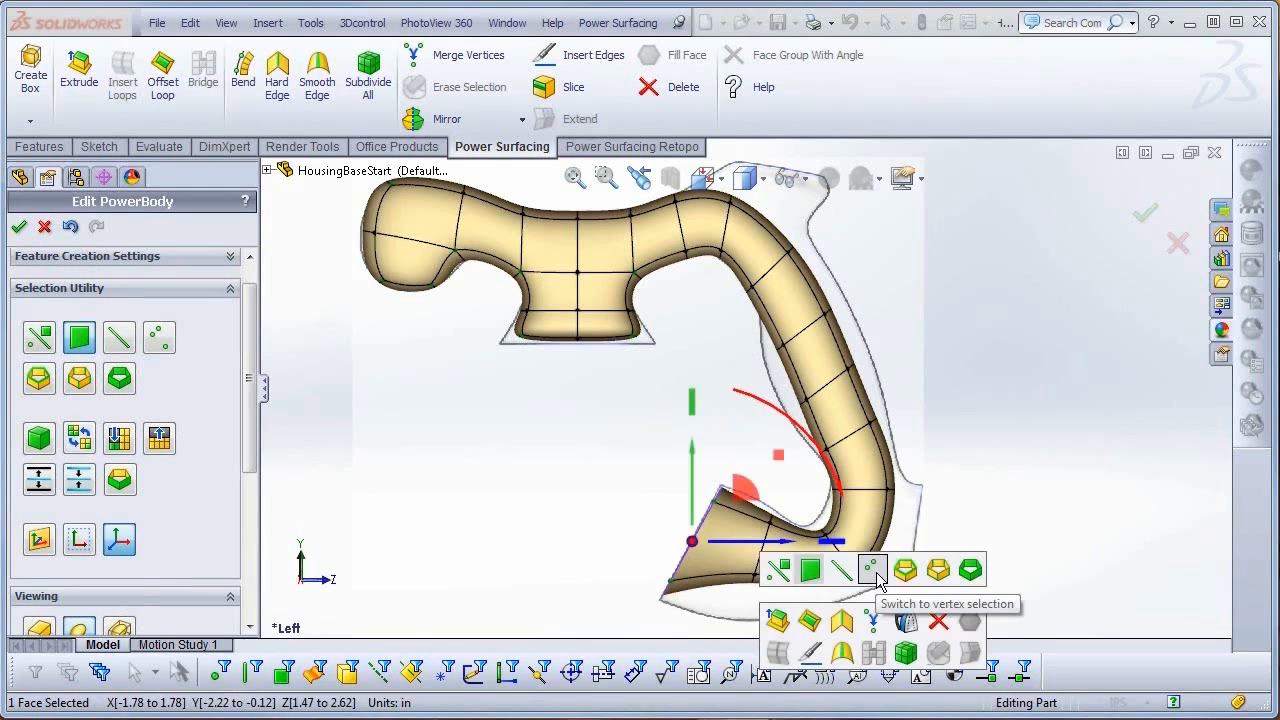
click(872, 568)
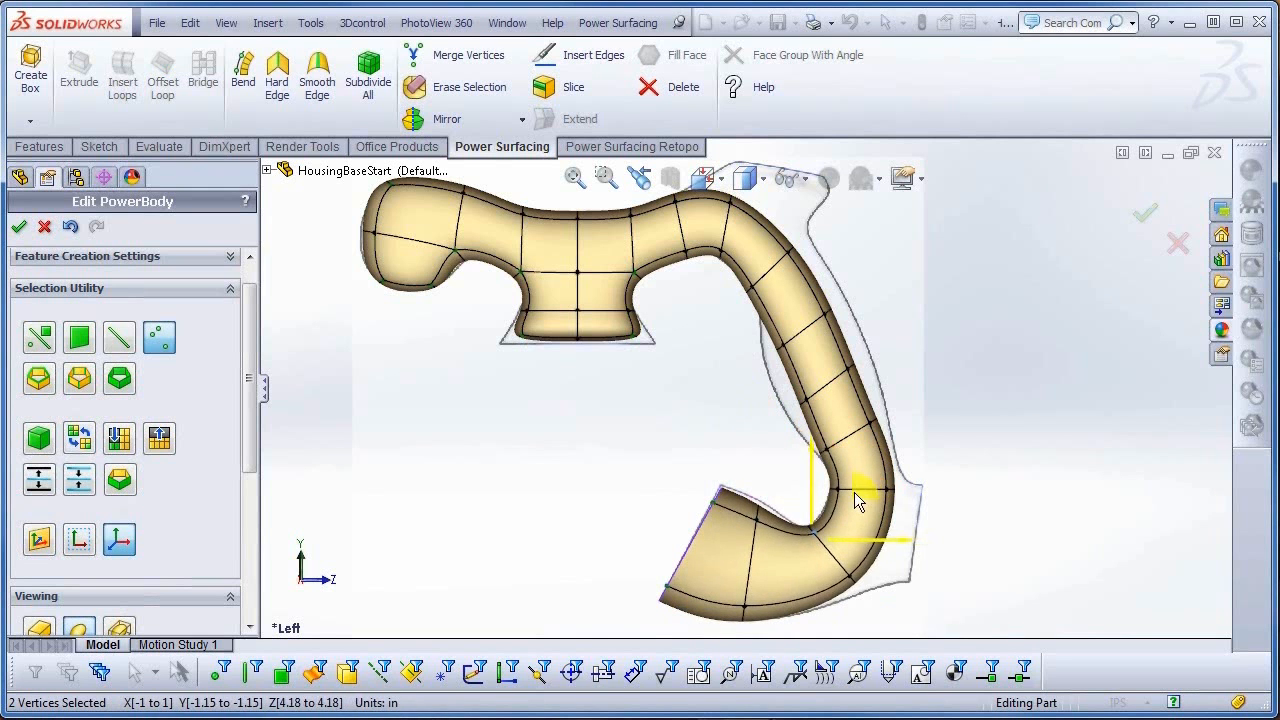
click(860, 490)
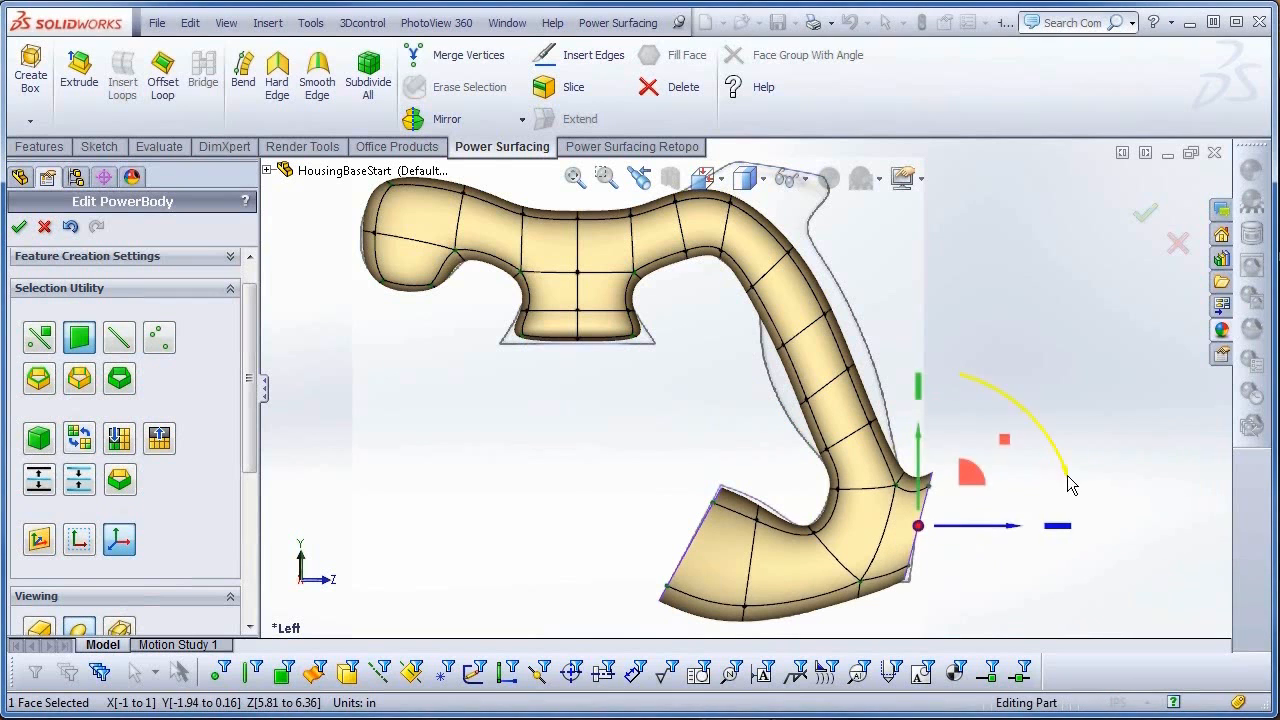
drag(916, 524, 916, 570)
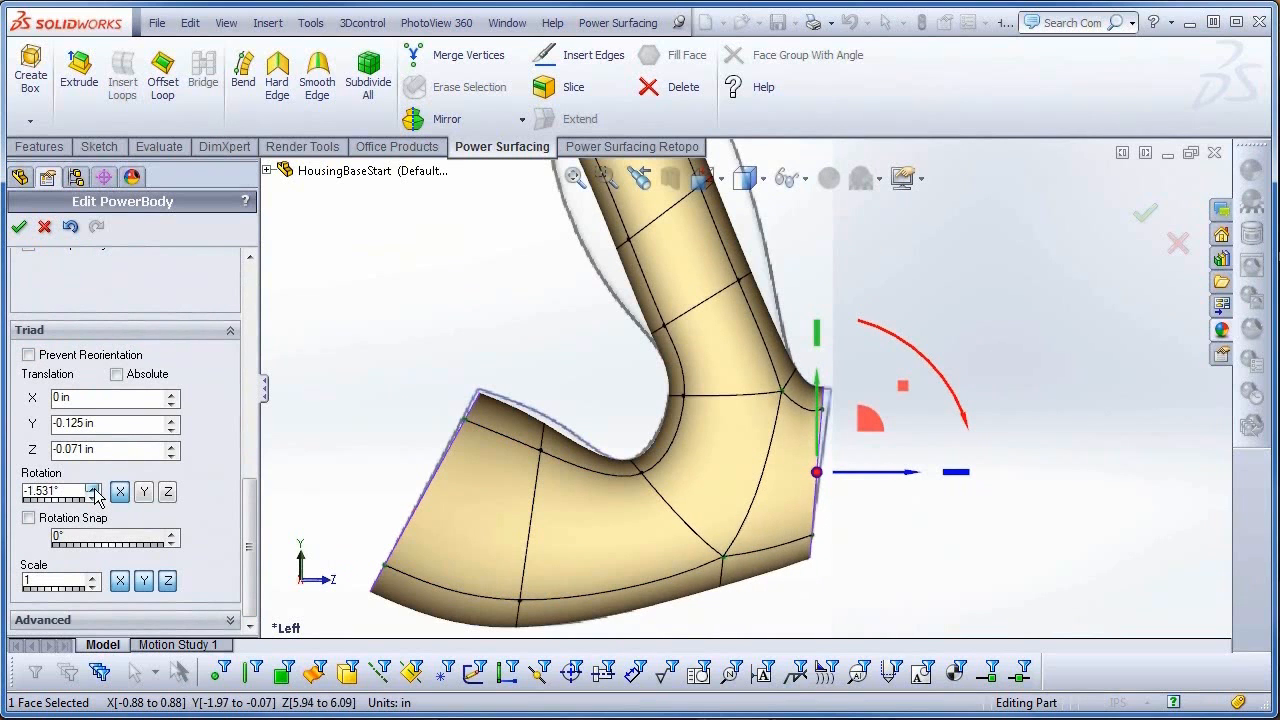
Step: Set the end face's Y translation to 0 in the Triad panel
click(92, 488)
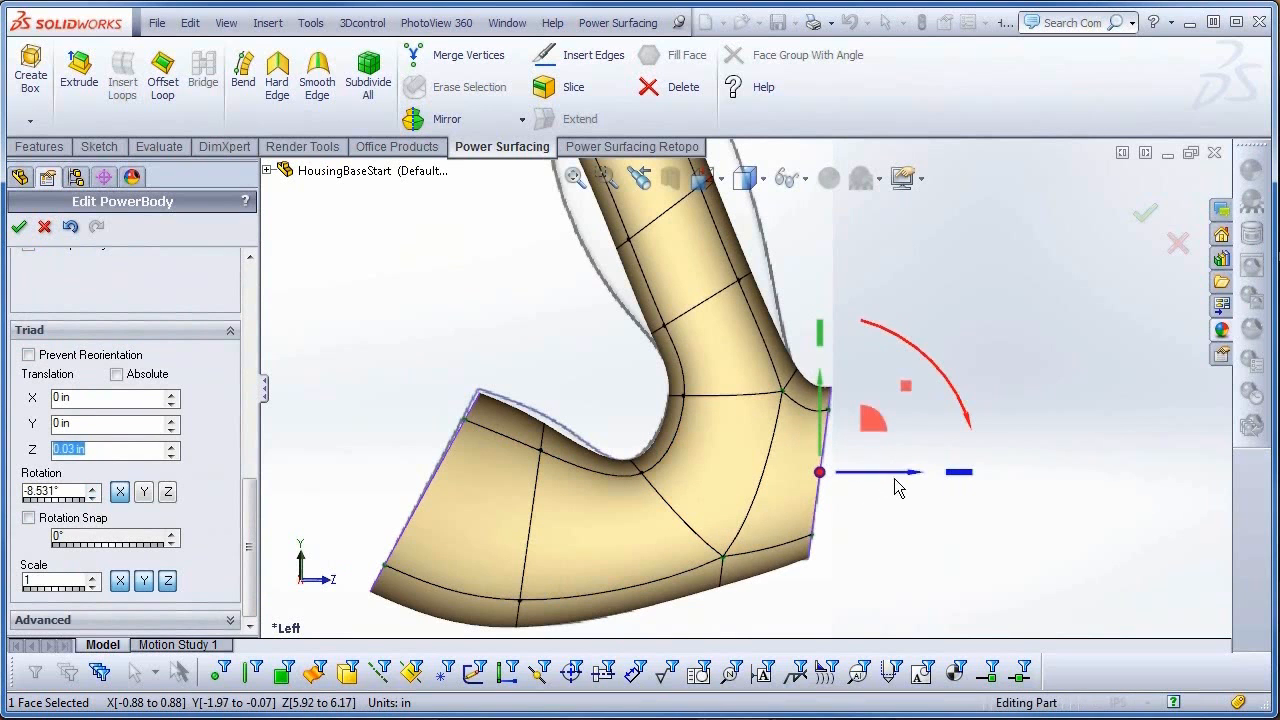
drag(818, 472, 544, 388)
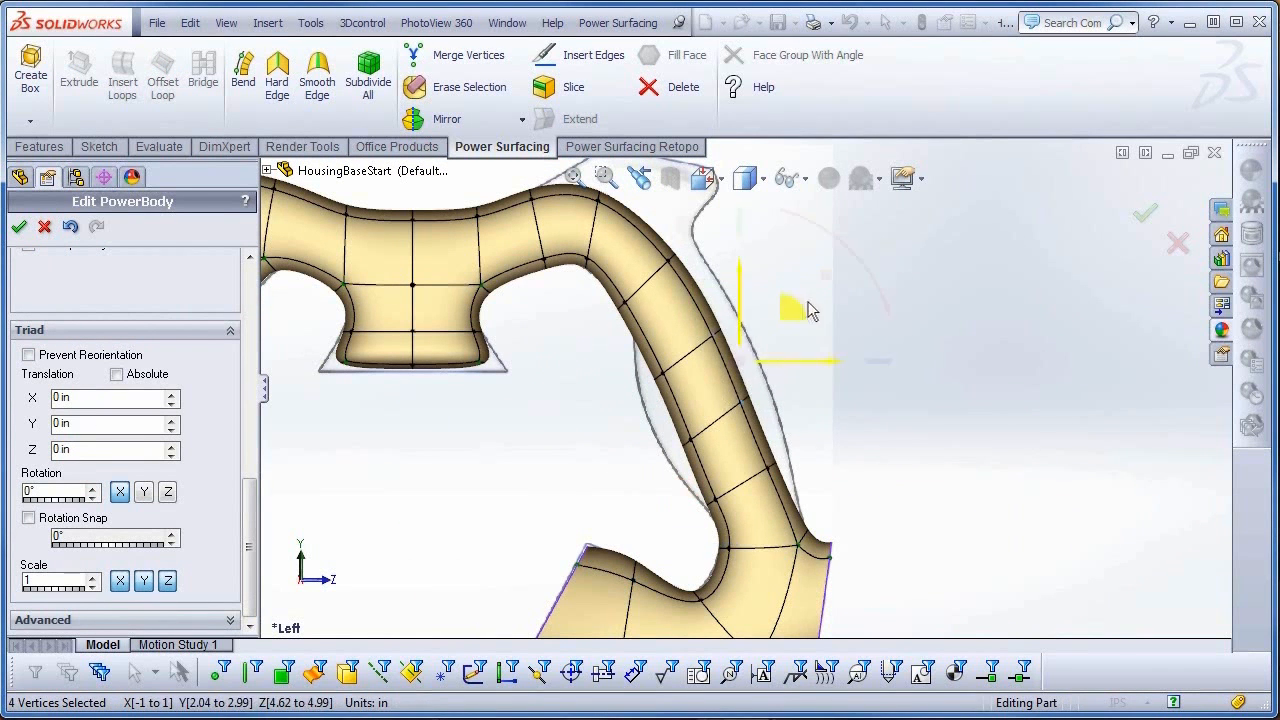
Step: Drag the upper-bend vertices so the grip follows the sketch-picture outline
drag(790, 310, 856, 500)
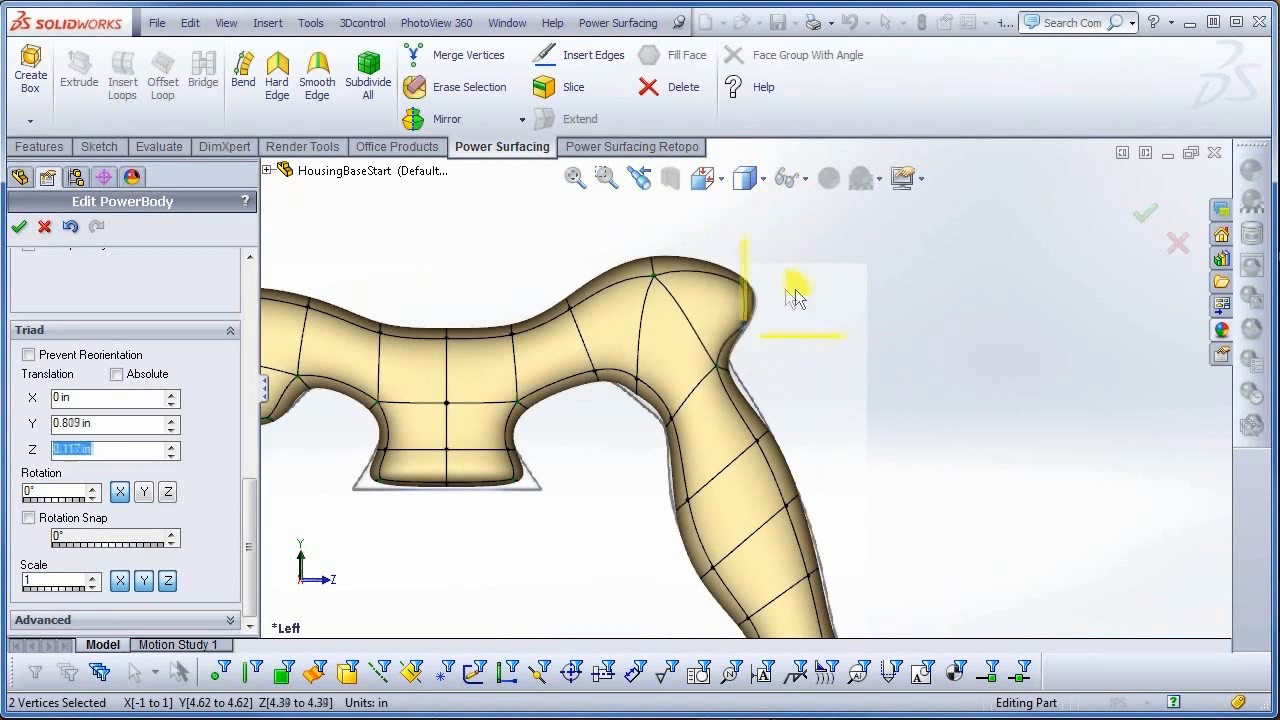
drag(800, 290, 650, 410)
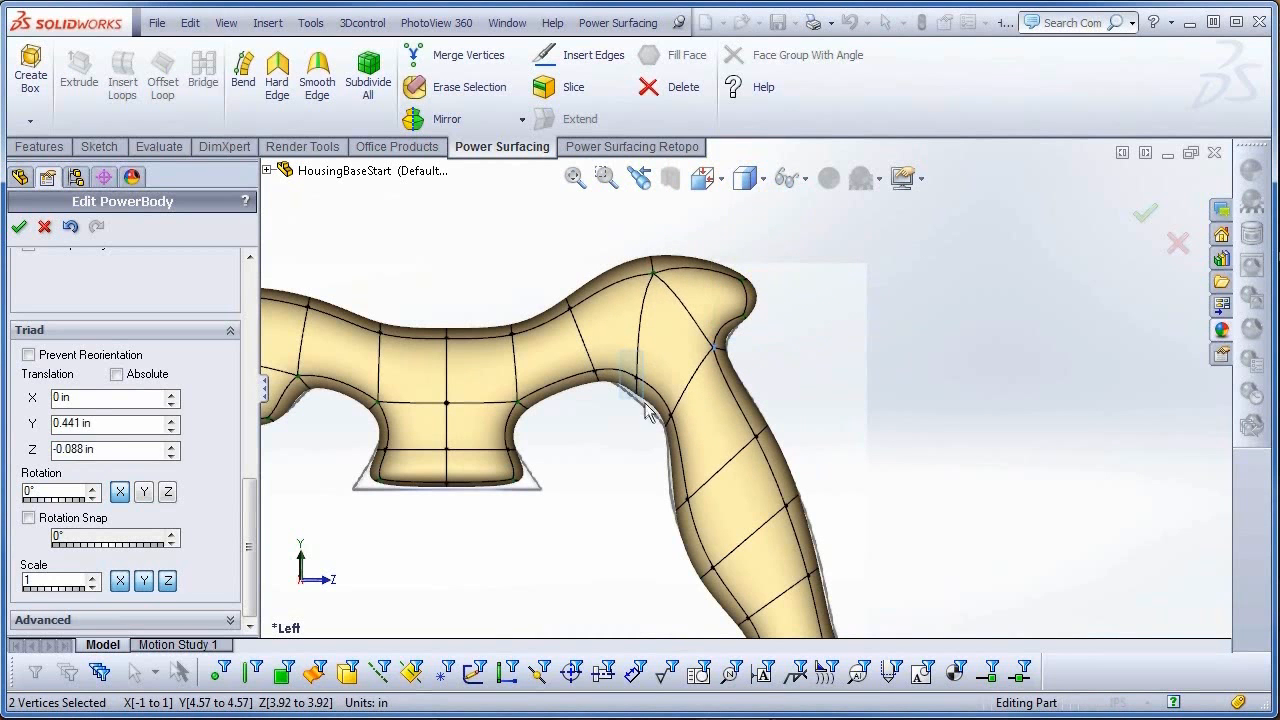